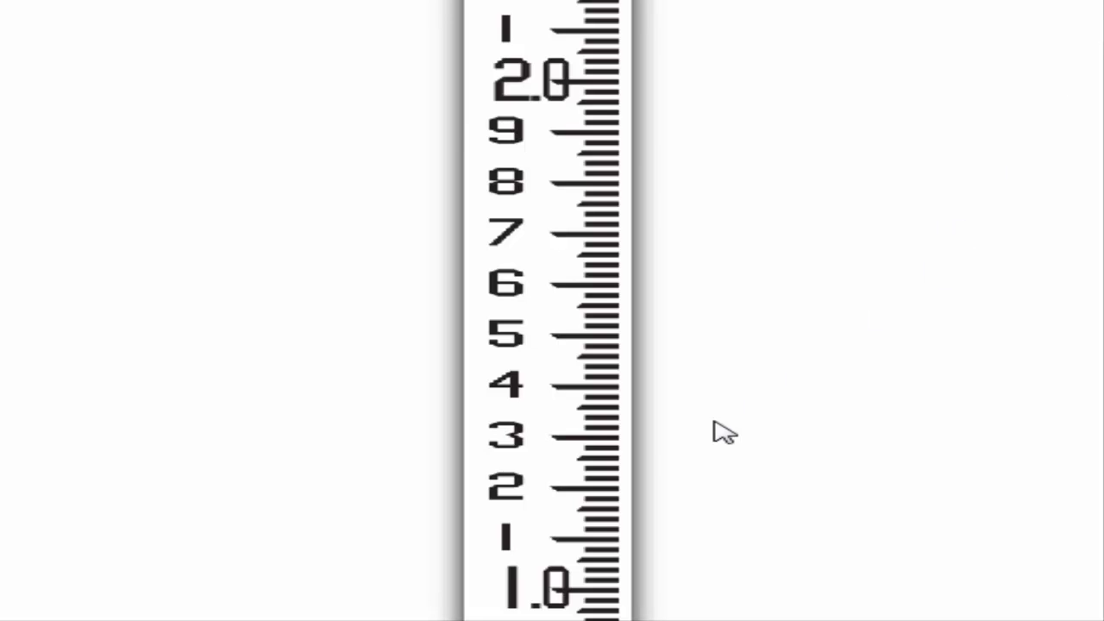
{"action": "mouse_move", "coordinate": [416, 530]}
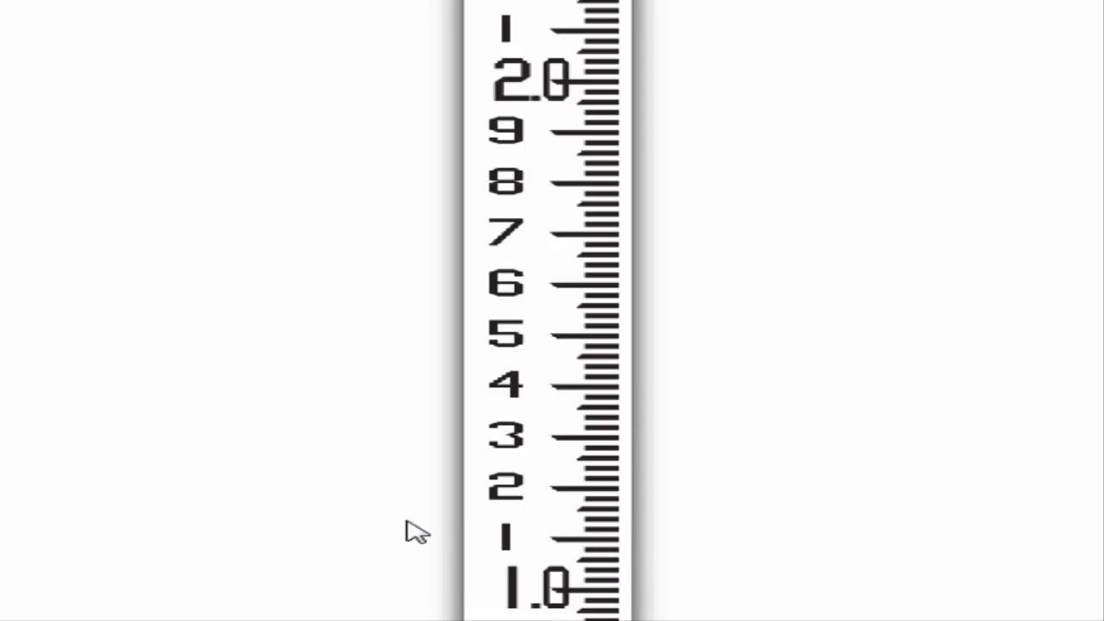